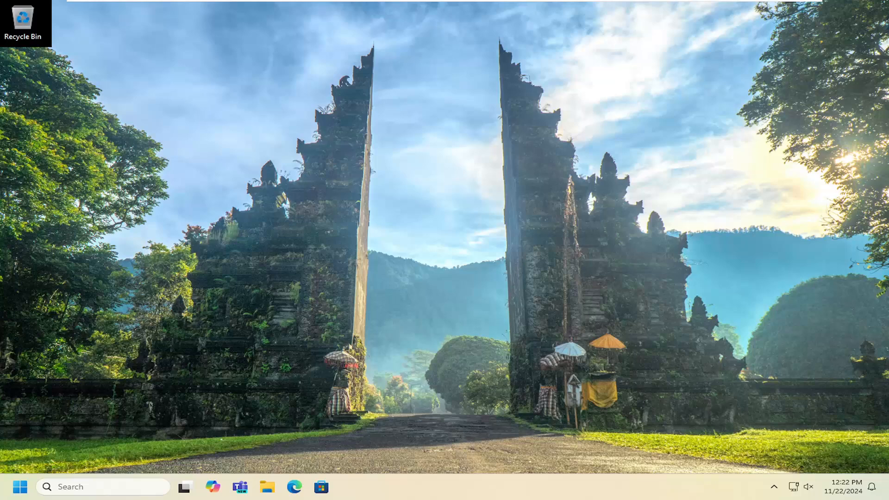
mouse_move(165, 404)
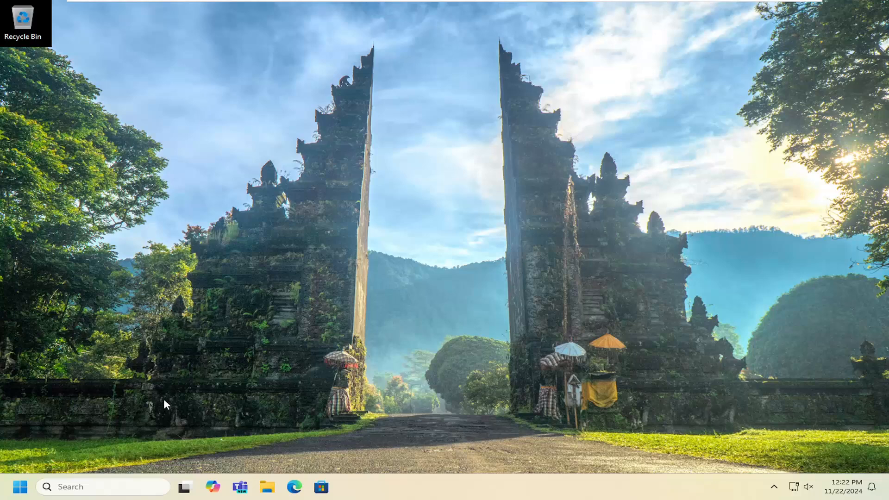
mouse_move(128, 380)
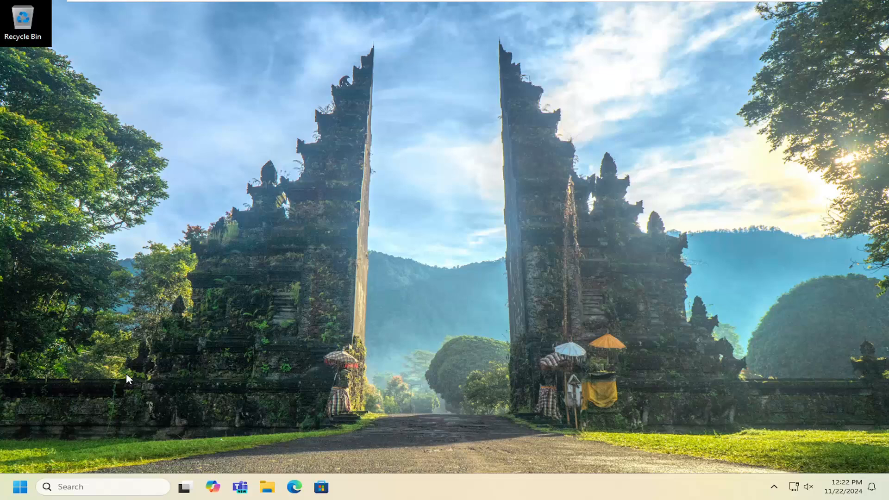
mouse_move(397, 298)
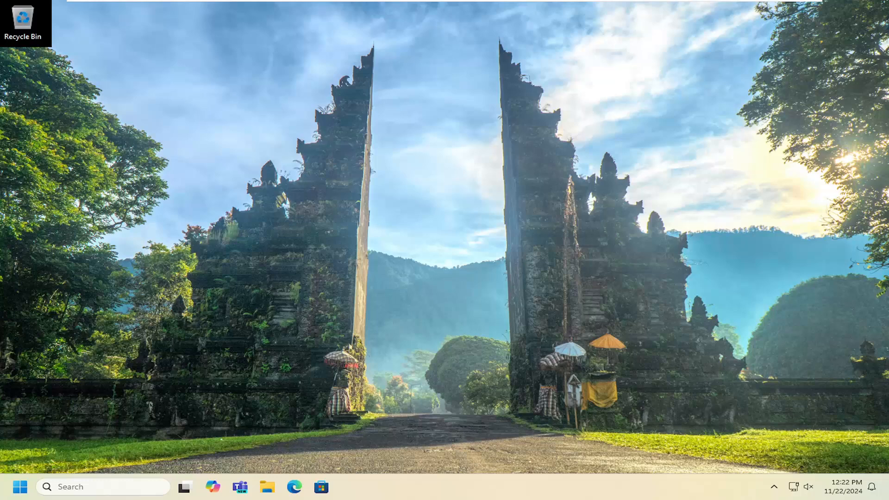
mouse_move(200, 217)
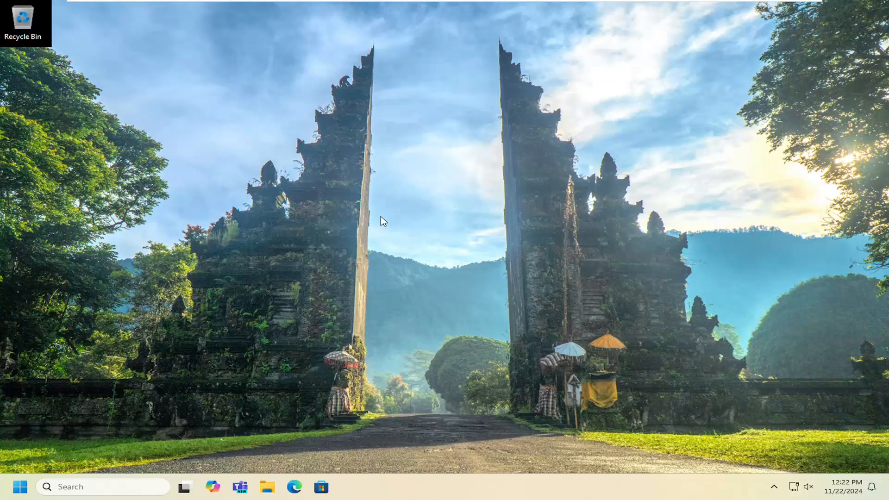
mouse_move(354, 151)
type("windows features")
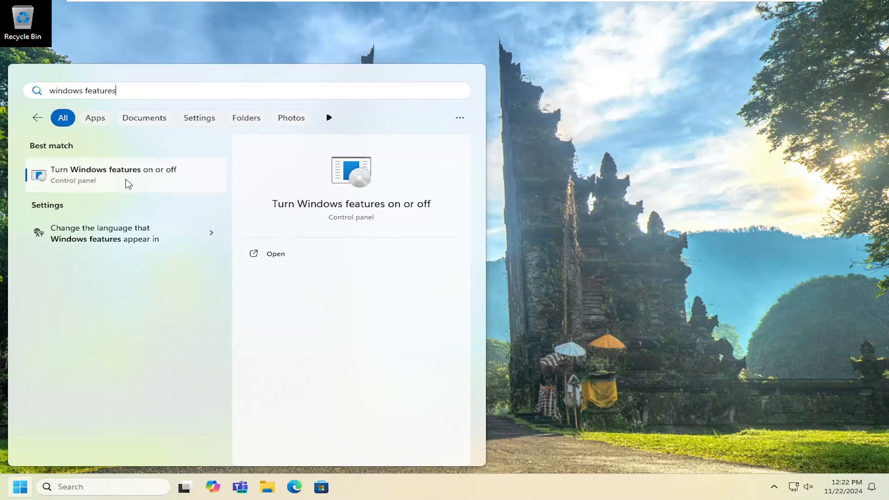
Step: Launch 'Turn Windows features on or off' from the search results
left_click(113, 174)
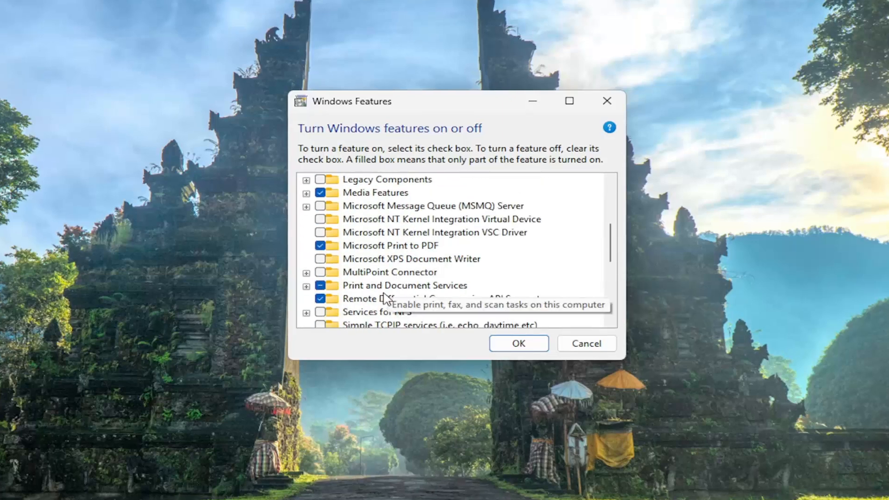
Step: Select and expand Print and Document Services to reveal its printing sub-features
left_click(405, 284)
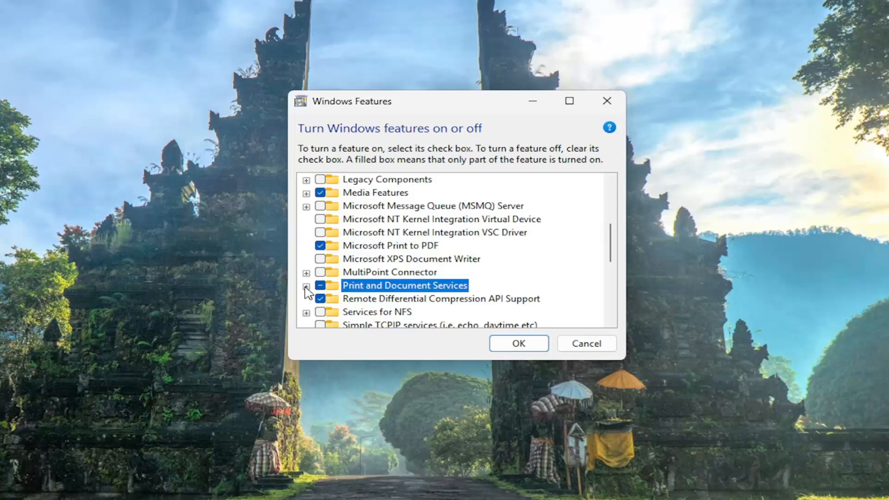
left_click(307, 286)
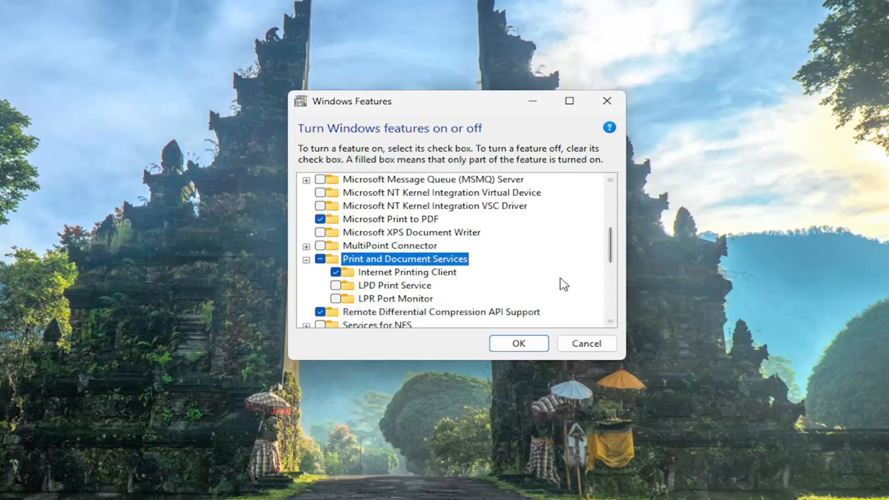
mouse_move(342, 278)
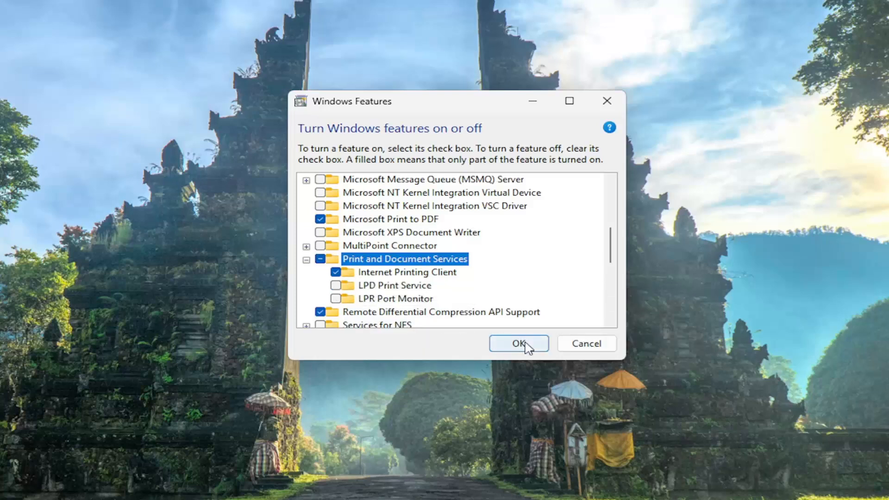
mouse_move(395, 299)
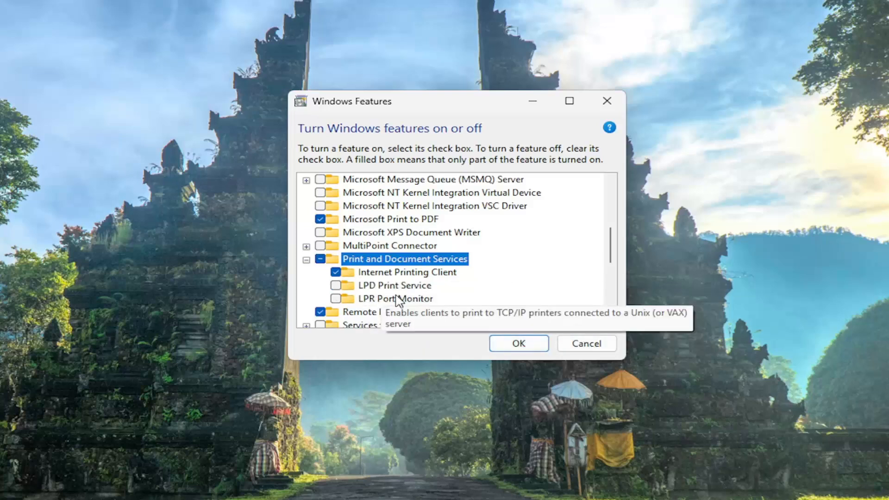
mouse_move(380, 285)
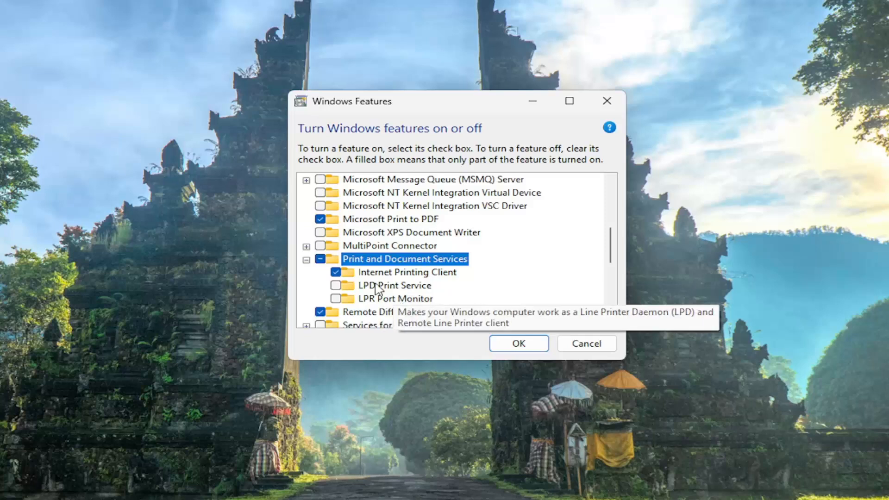
mouse_move(399, 288)
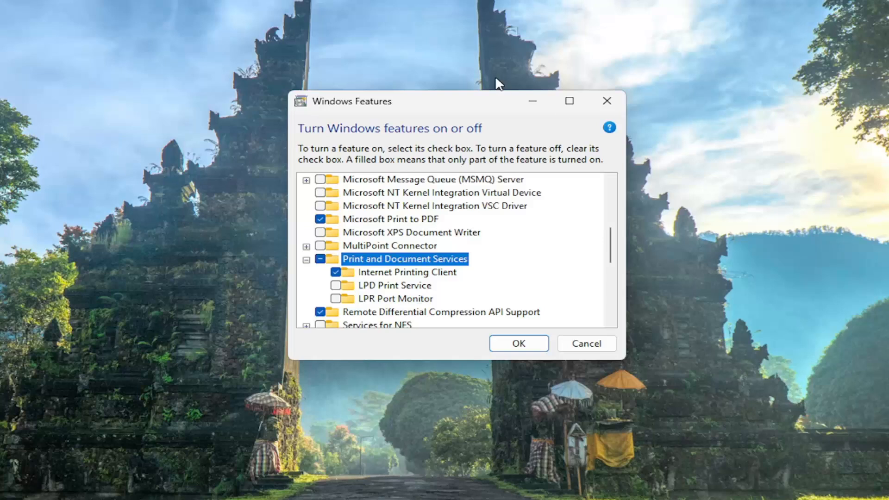
mouse_move(474, 284)
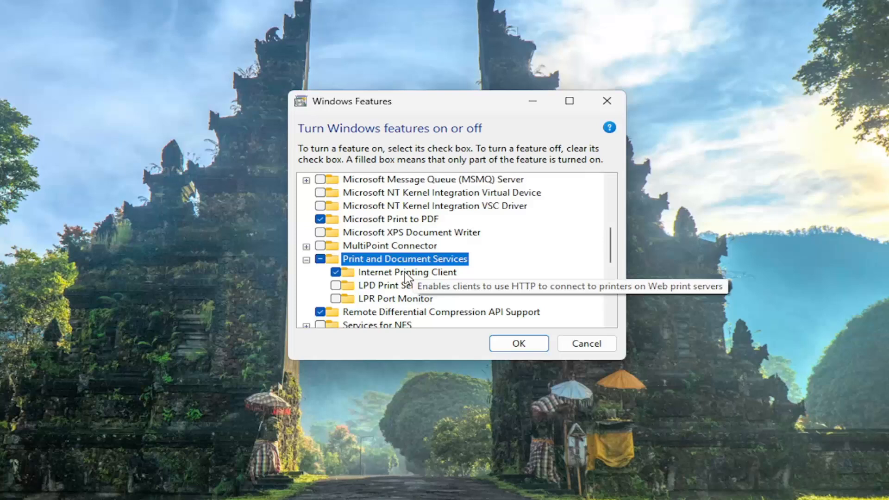
mouse_move(395, 251)
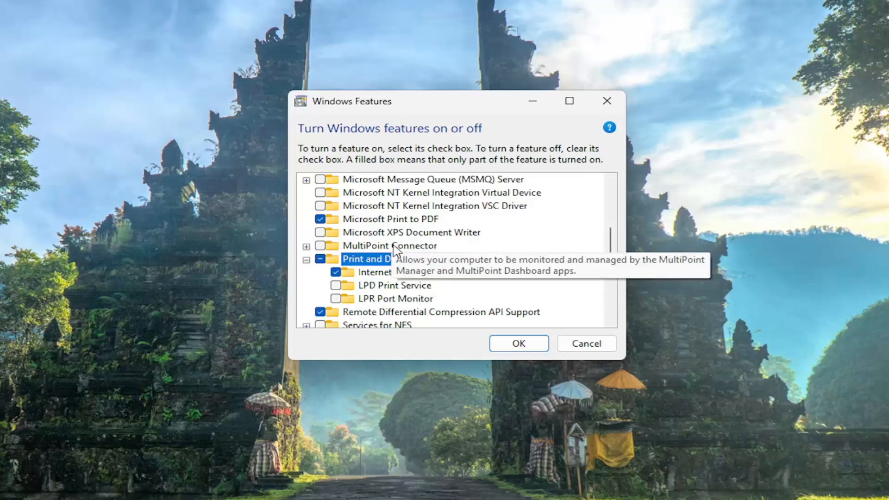
mouse_move(374, 272)
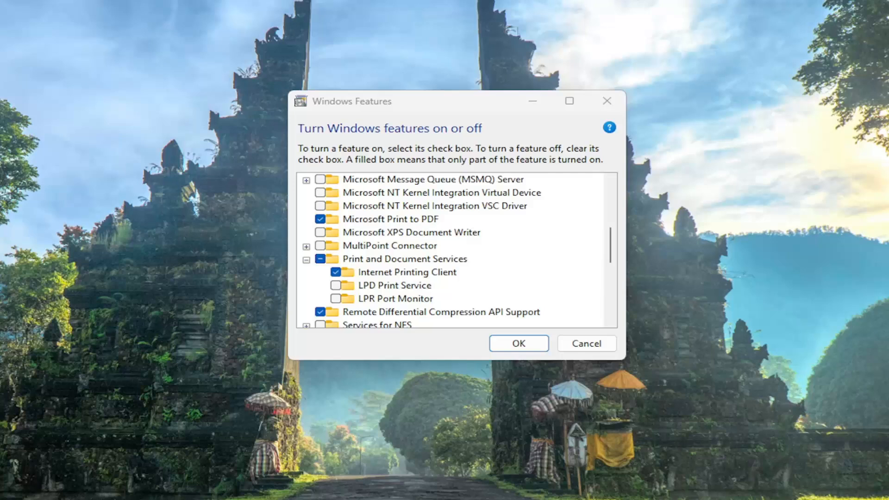
mouse_move(6, 303)
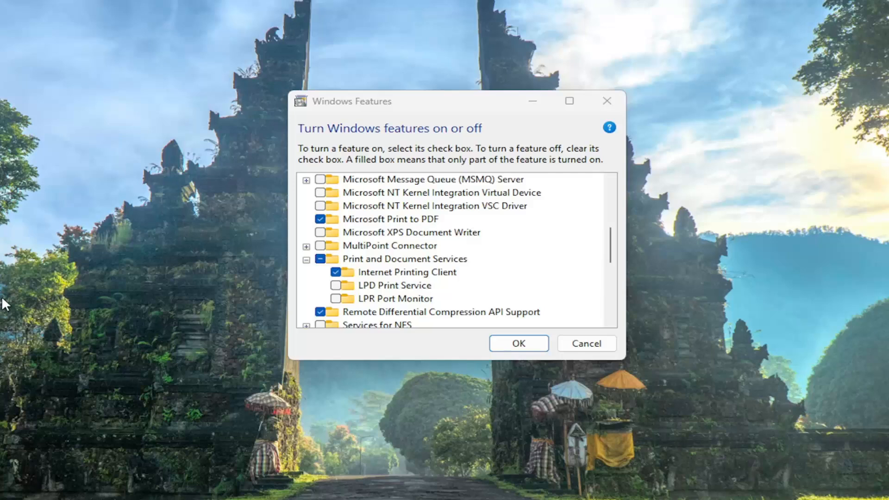
mouse_move(311, 257)
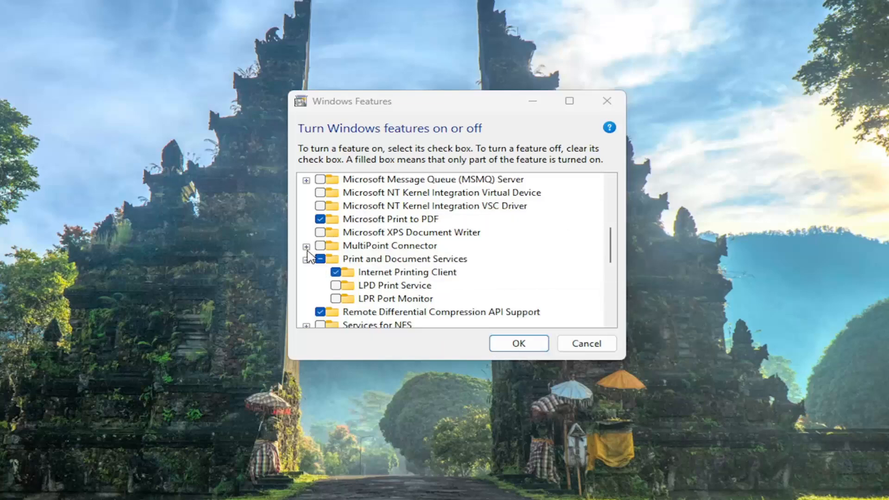
left_click(306, 246)
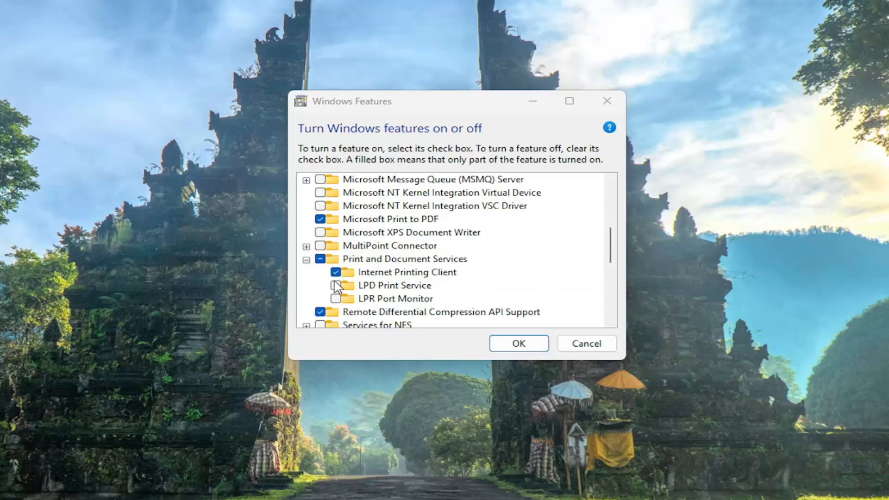